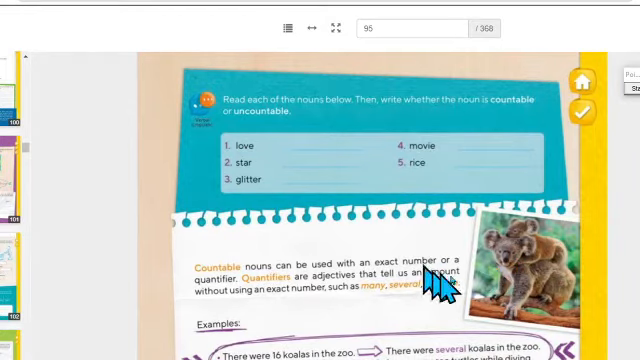
pyautogui.moveTo(560, 244)
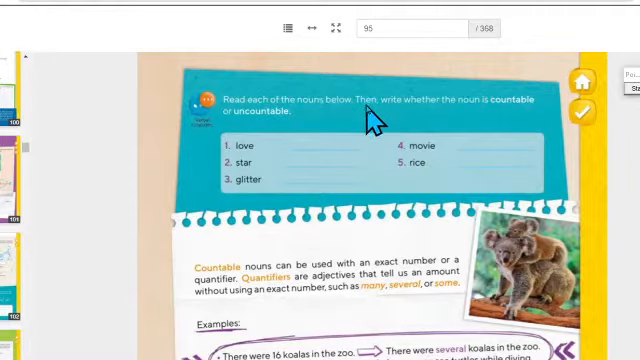
pyautogui.moveTo(464, 120)
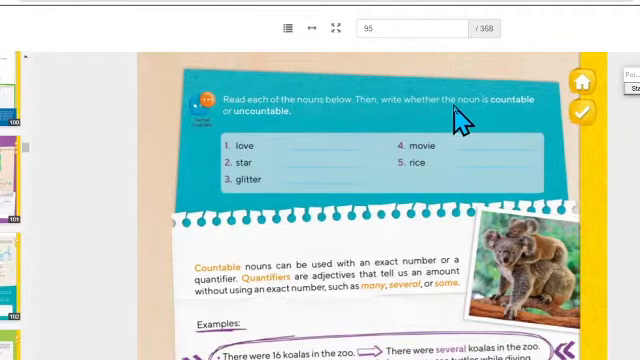
pyautogui.moveTo(294, 160)
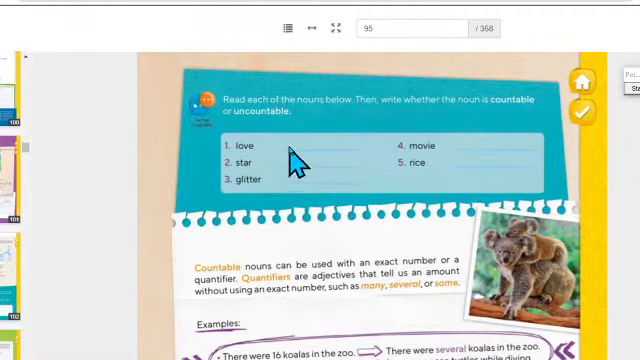
pyautogui.moveTo(236, 180)
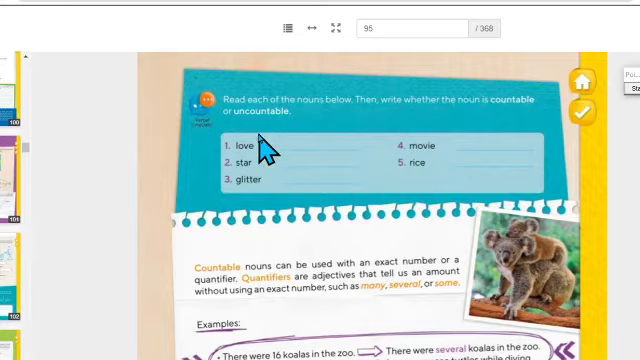
pyautogui.moveTo(258, 172)
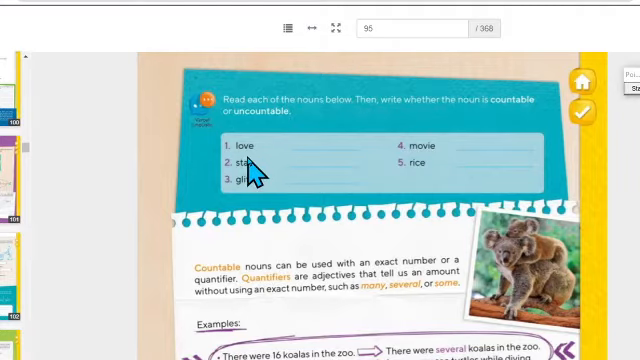
pyautogui.moveTo(348, 170)
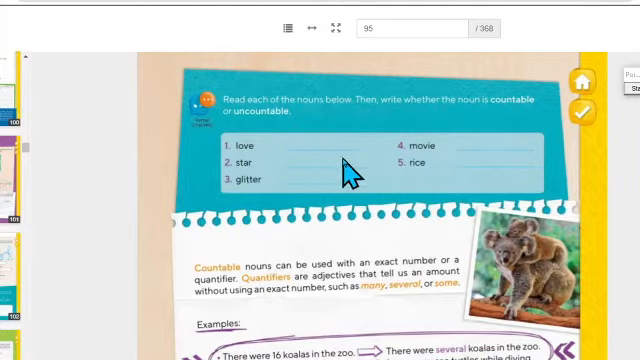
pyautogui.moveTo(356, 204)
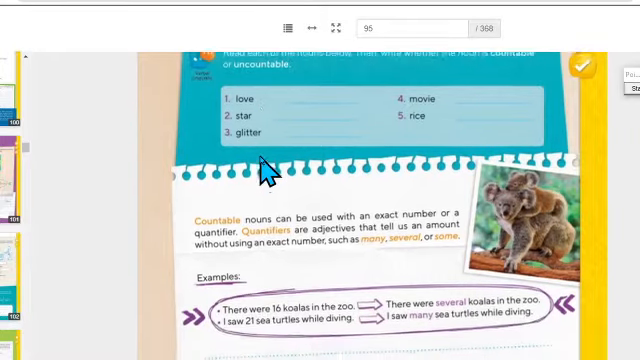
pyautogui.scroll(-3)
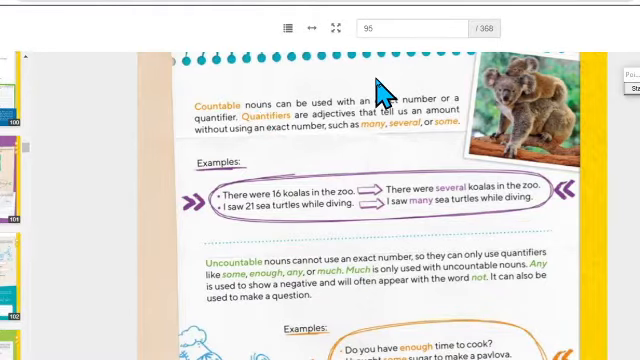
pyautogui.moveTo(344, 144)
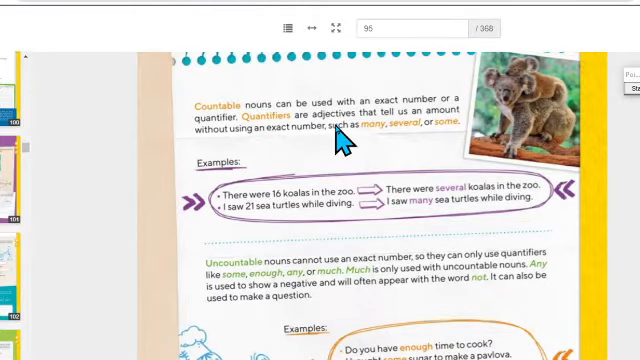
pyautogui.moveTo(310, 140)
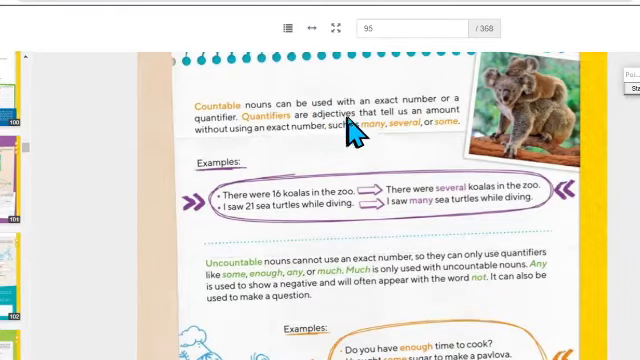
pyautogui.moveTo(208, 148)
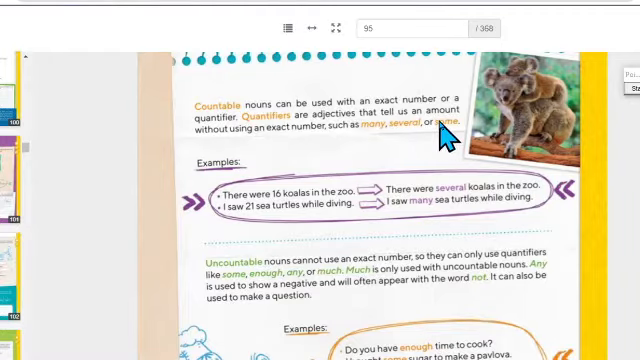
pyautogui.moveTo(356, 144)
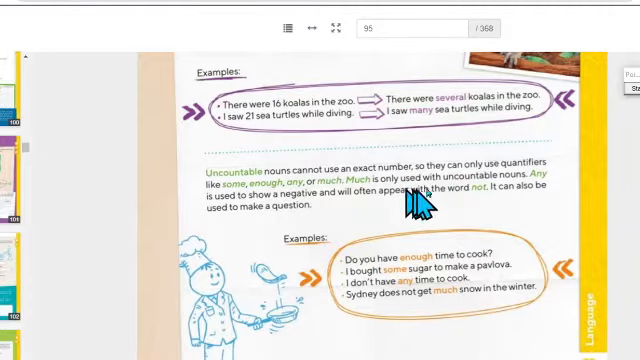
pyautogui.moveTo(490, 202)
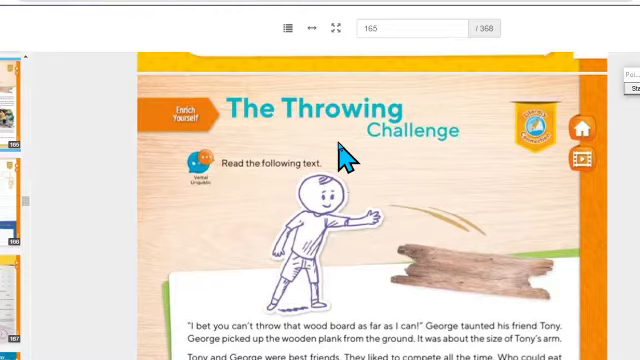
pyautogui.scroll(-3)
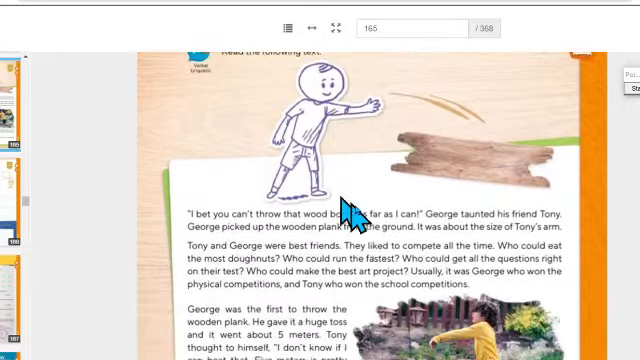
pyautogui.scroll(-3)
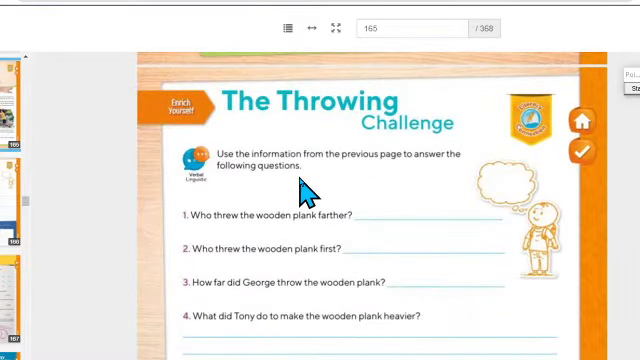
pyautogui.moveTo(380, 190)
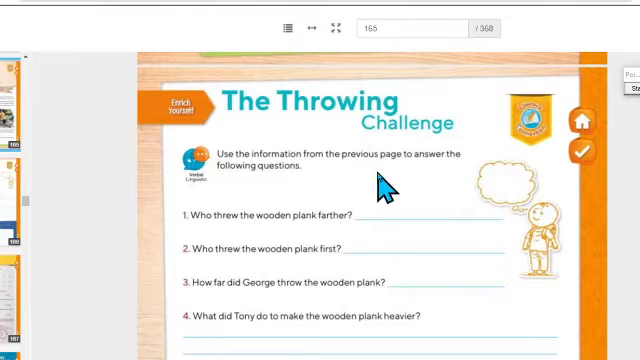
pyautogui.scroll(-3)
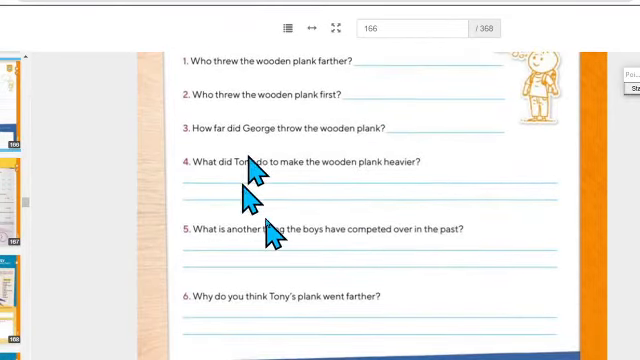